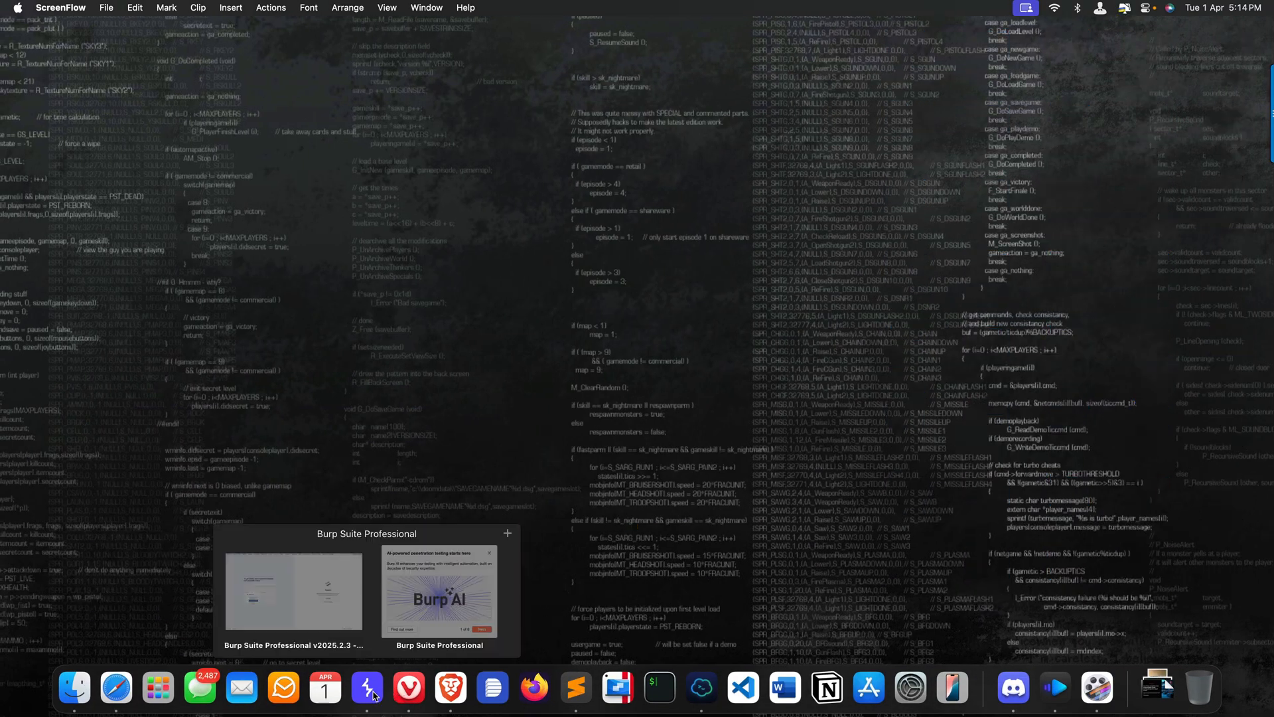
Bring the Burp Suite Professional window to the front from the Dock
{"action": "left_click", "coordinate": [369, 687]}
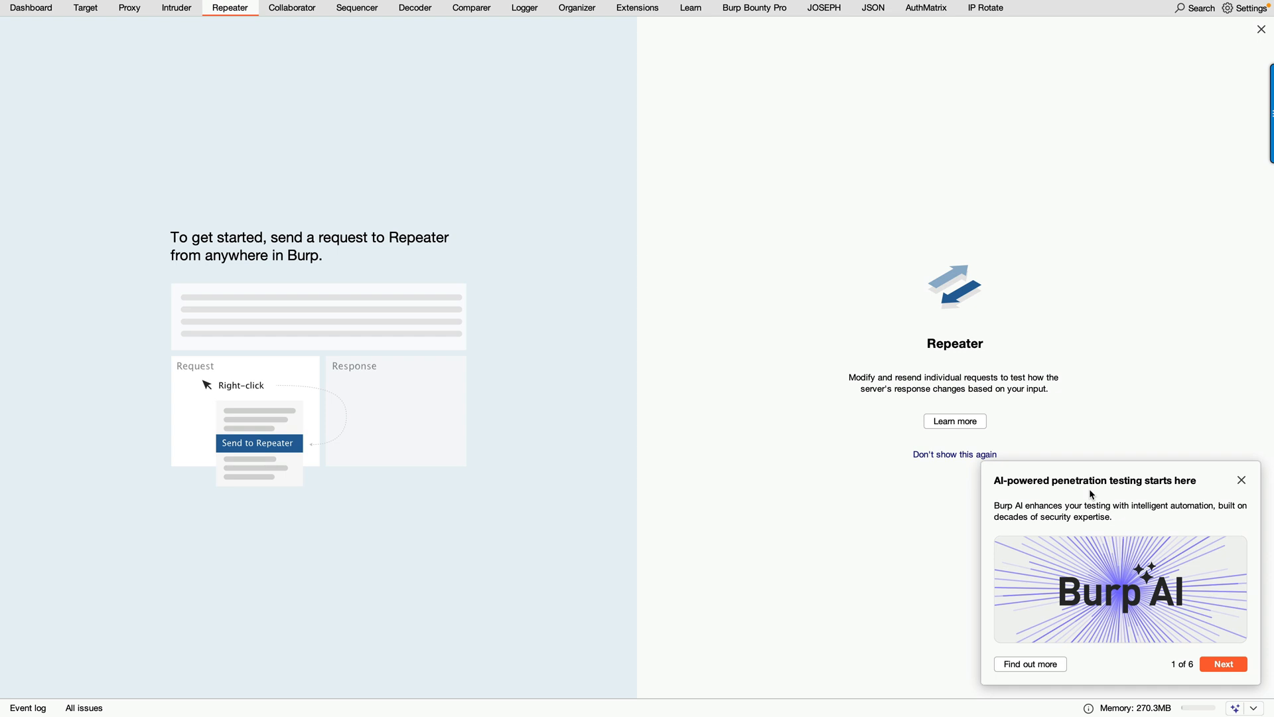
{"action": "mouse_move", "coordinate": [1030, 517]}
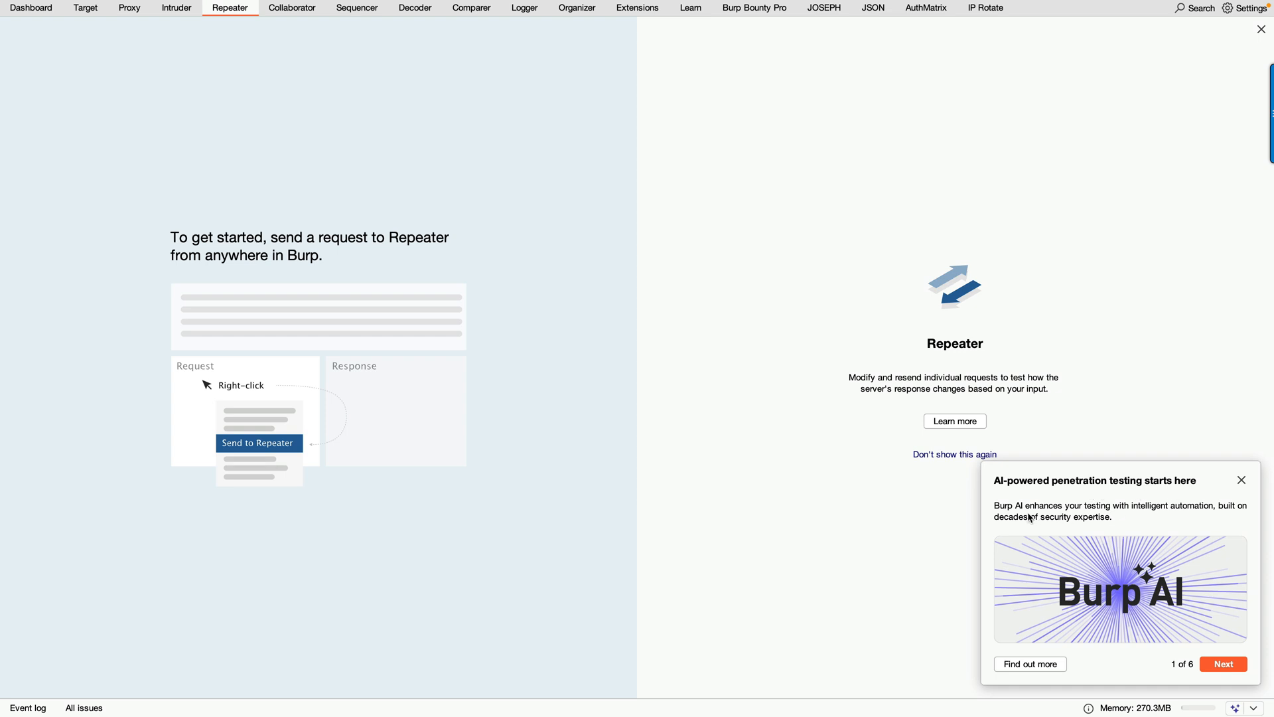
{"action": "mouse_move", "coordinate": [1141, 518]}
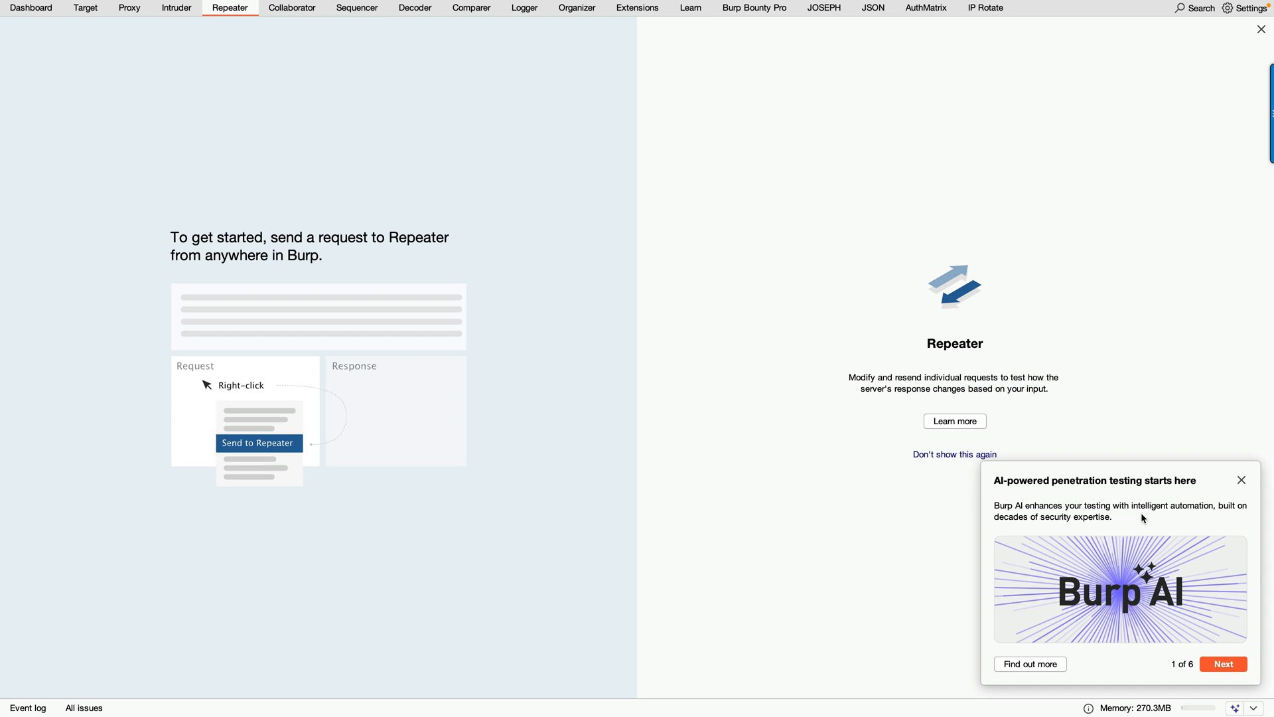
{"action": "mouse_move", "coordinate": [1181, 515]}
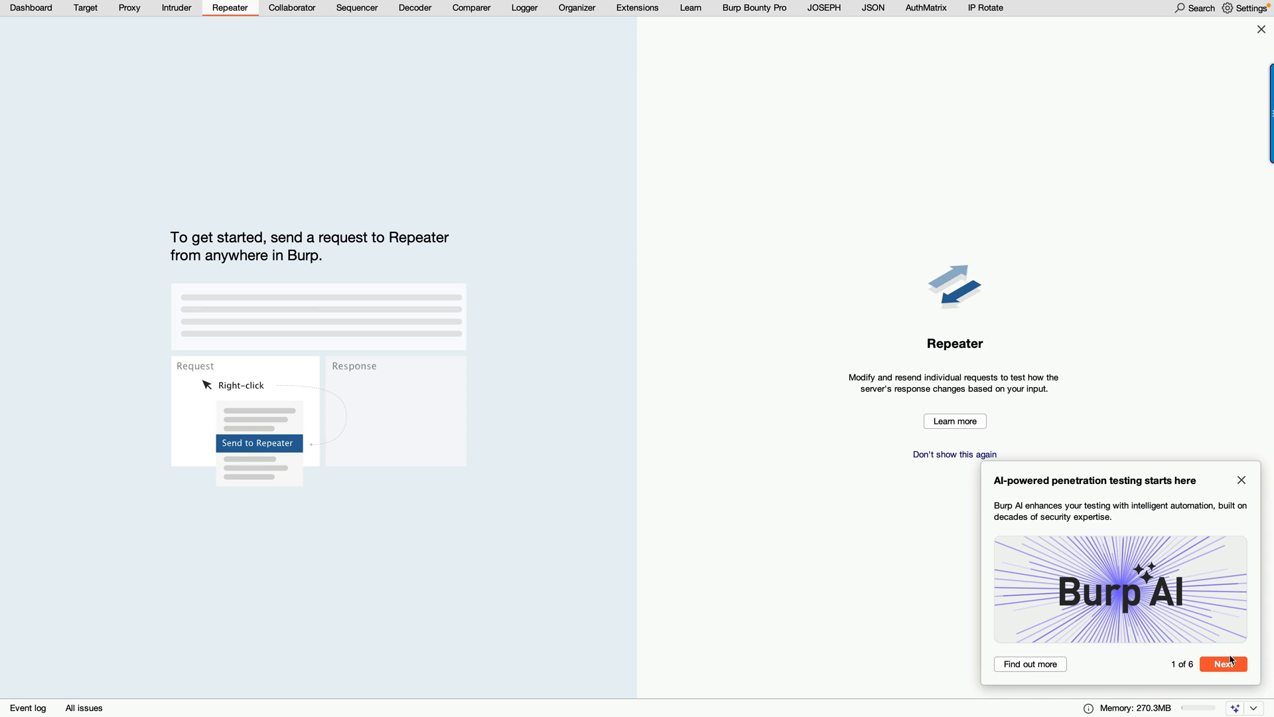
Advance the Burp AI tour to card 2, 'Your personal pentesting assistant'
{"action": "left_click", "coordinate": [1224, 663]}
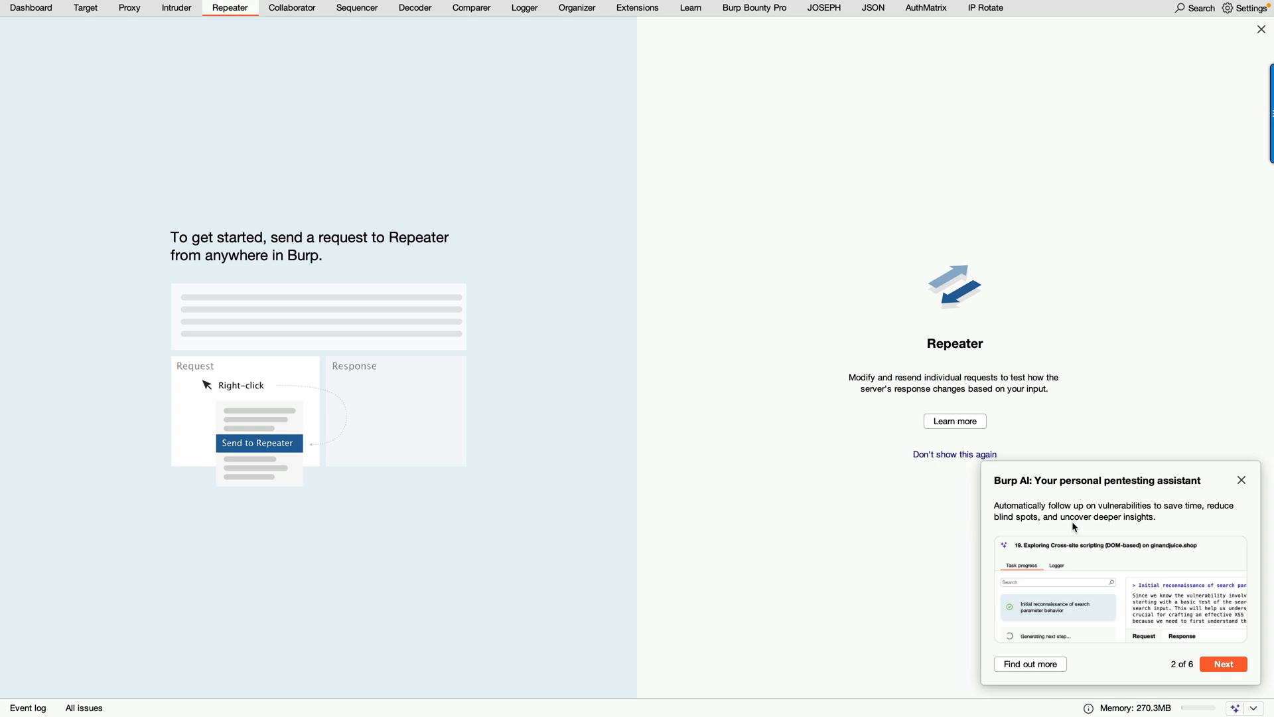
{"action": "mouse_move", "coordinate": [1104, 637]}
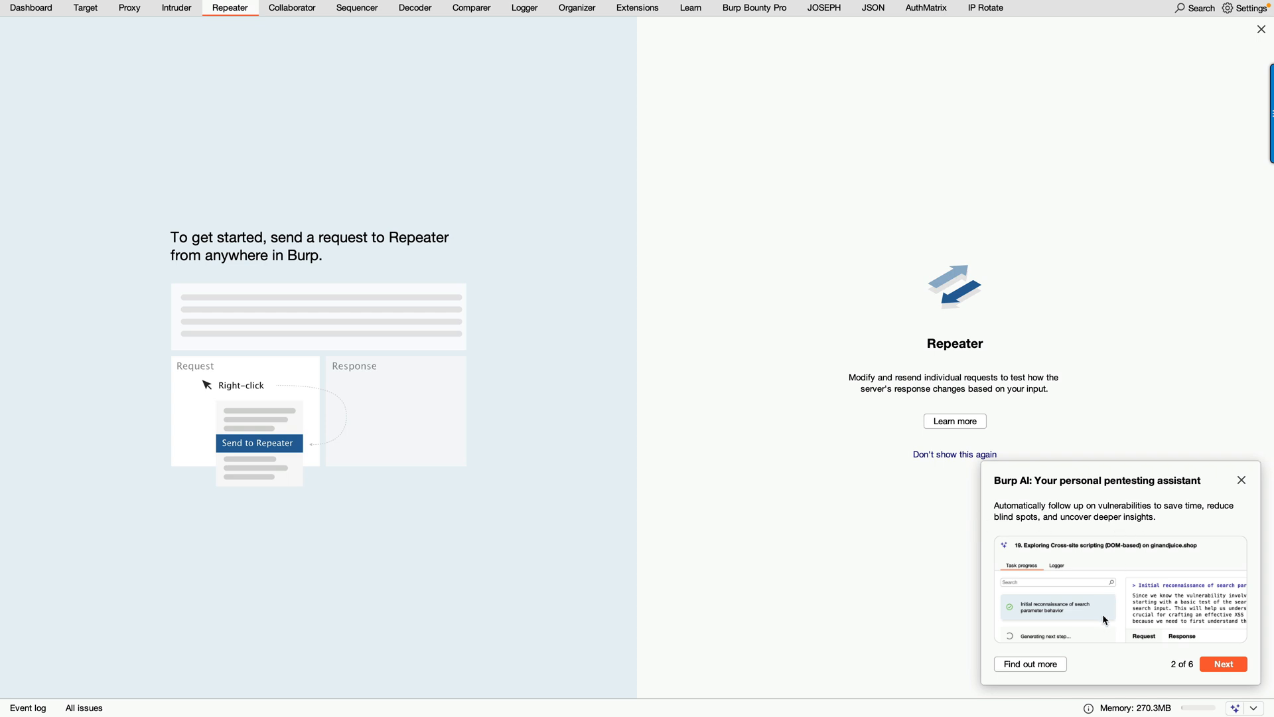
{"action": "mouse_move", "coordinate": [1226, 663]}
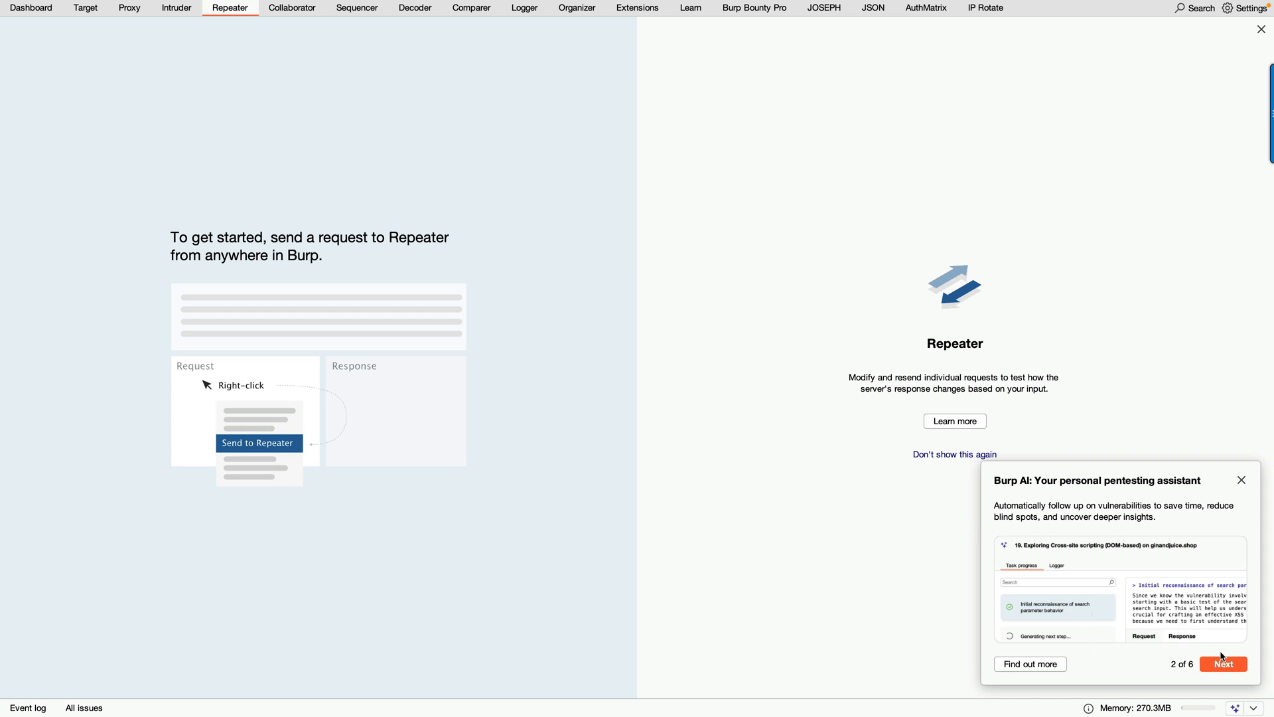
Advance the Burp AI tour to card 3, 'Cut through complexity'
{"action": "left_click", "coordinate": [1227, 663]}
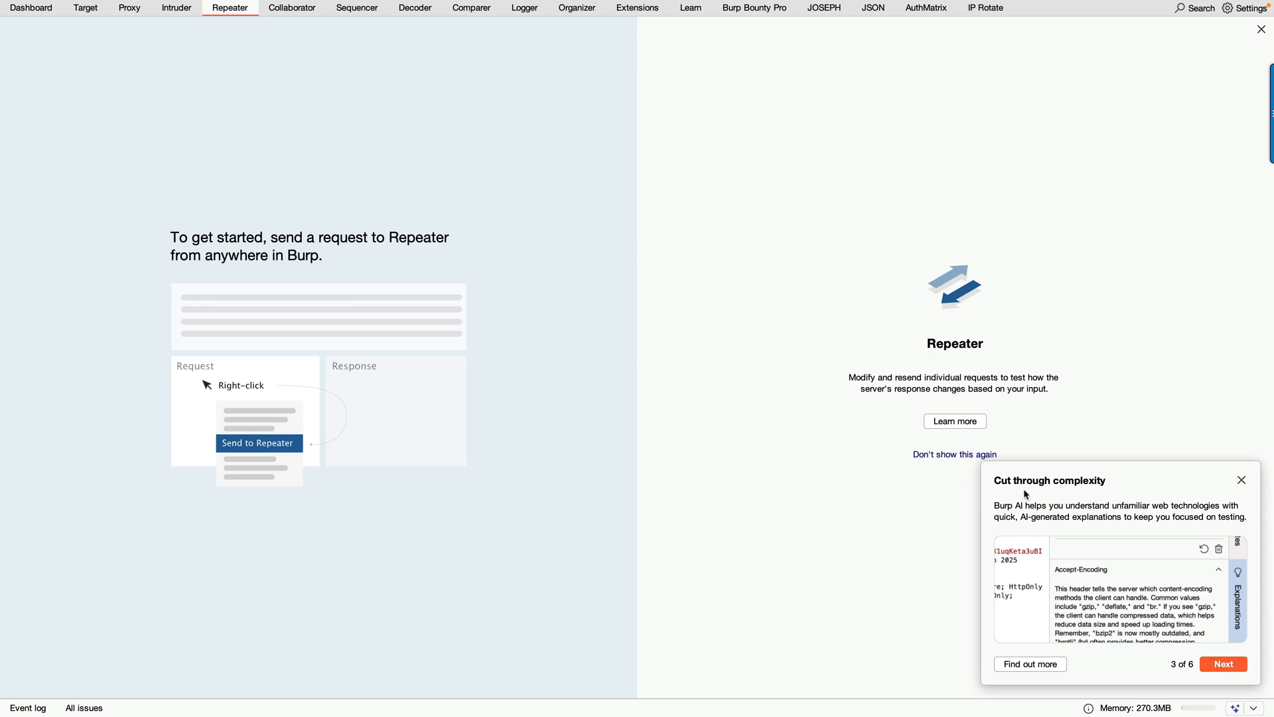
{"action": "mouse_move", "coordinate": [1099, 516]}
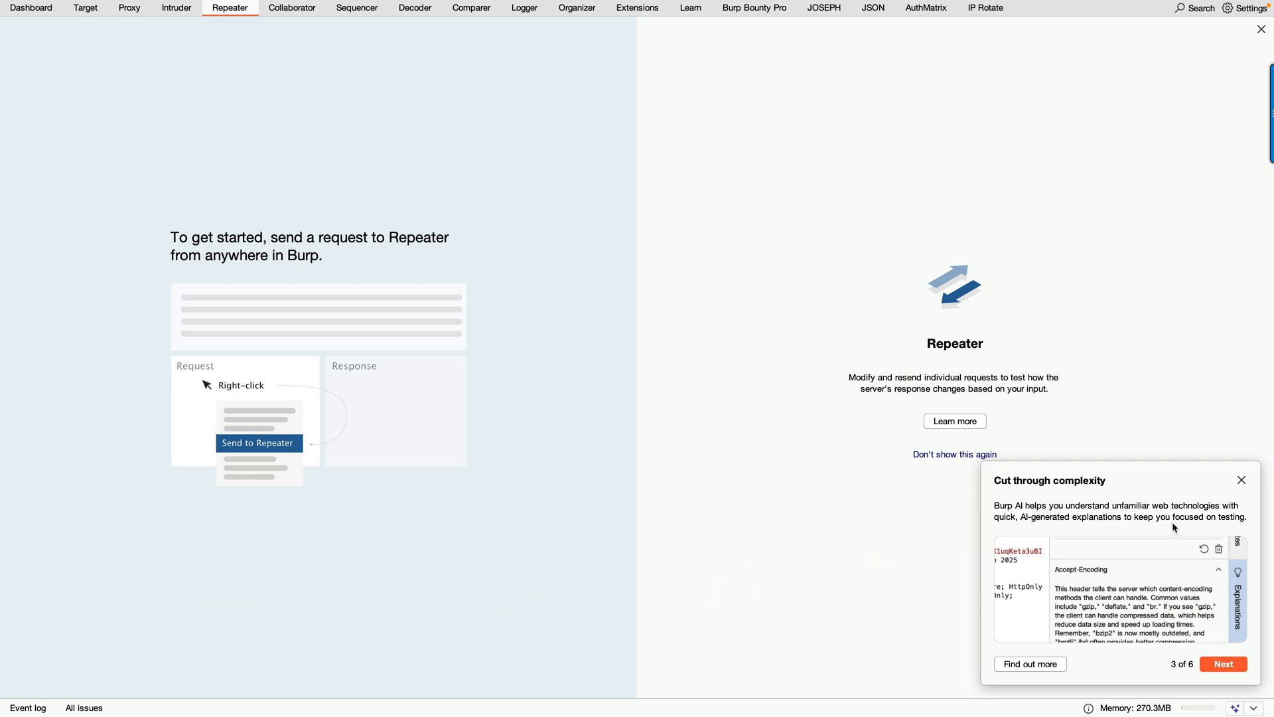
Advance the Burp AI tour to card 4, 'Seamless authentication with AI'
{"action": "left_click", "coordinate": [1228, 663]}
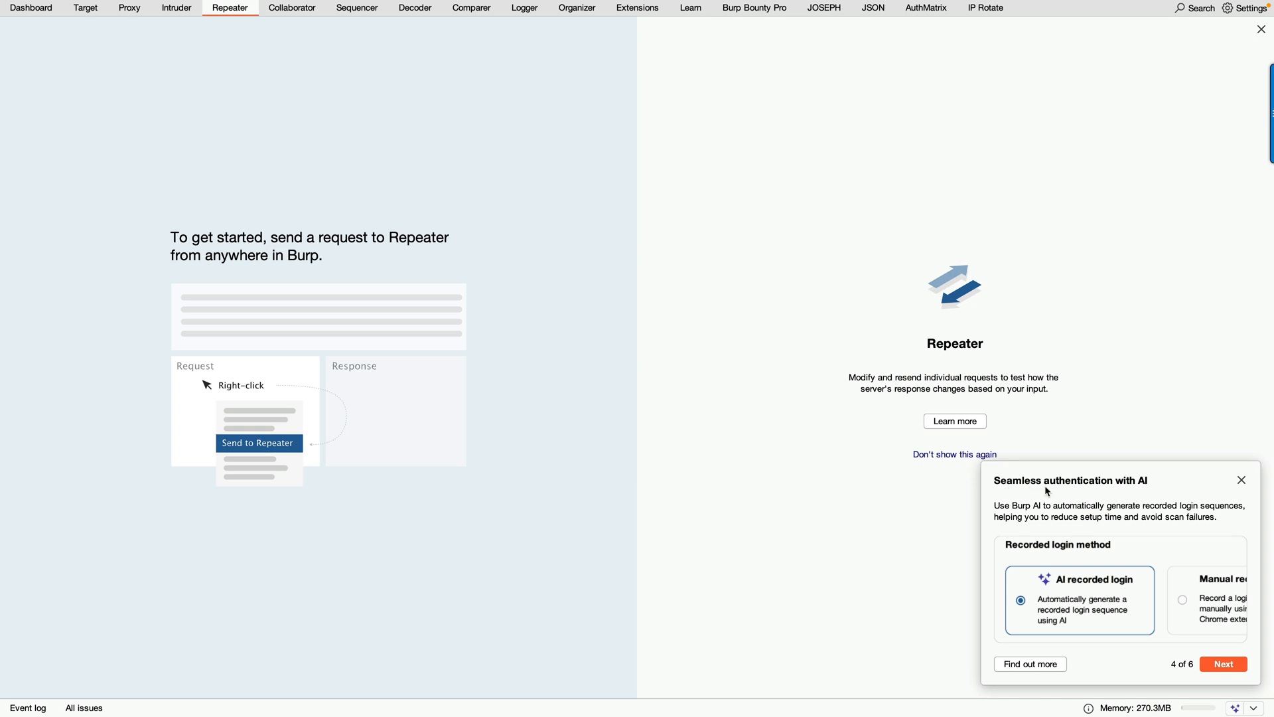
{"action": "mouse_move", "coordinate": [1148, 489]}
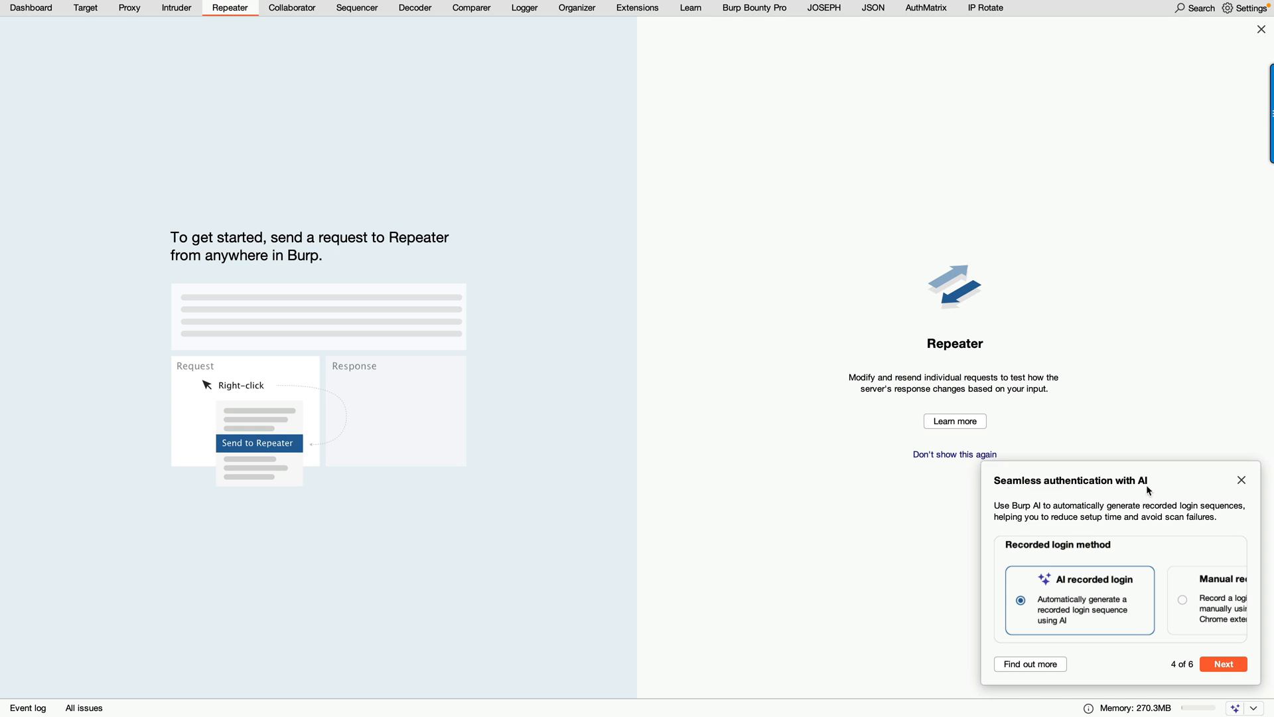
{"action": "mouse_move", "coordinate": [1048, 520]}
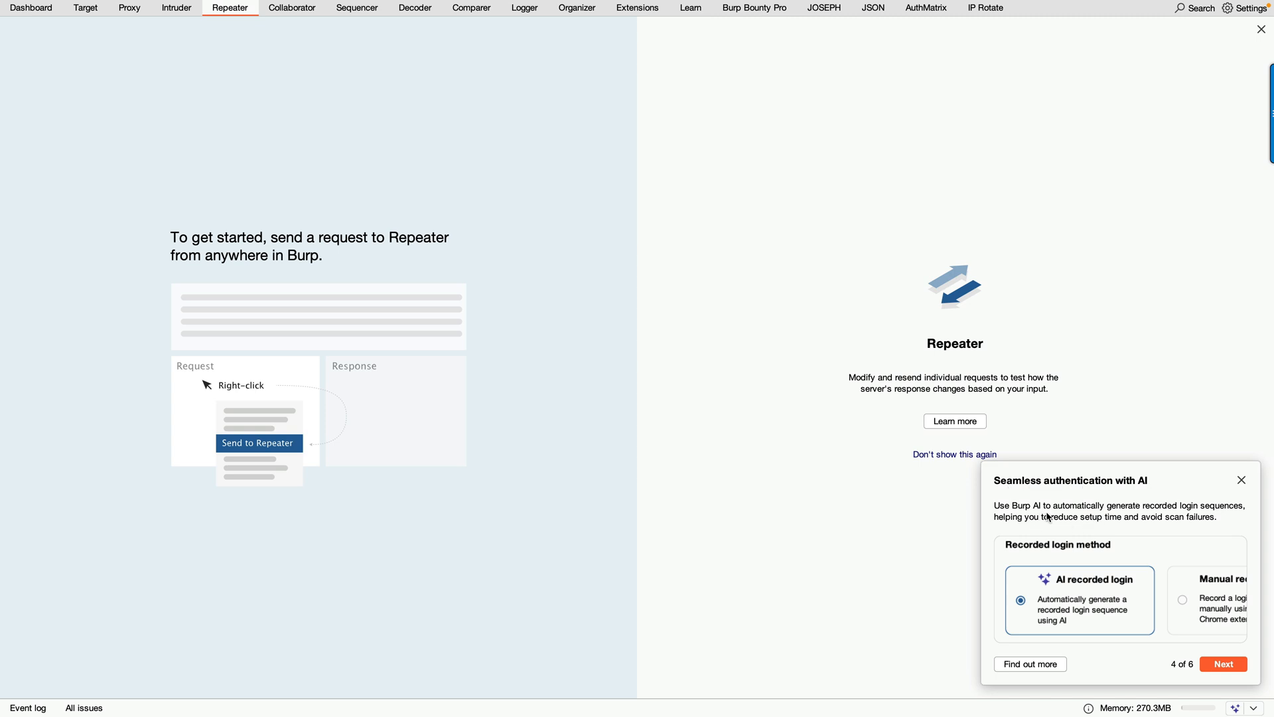
{"action": "mouse_move", "coordinate": [1229, 534]}
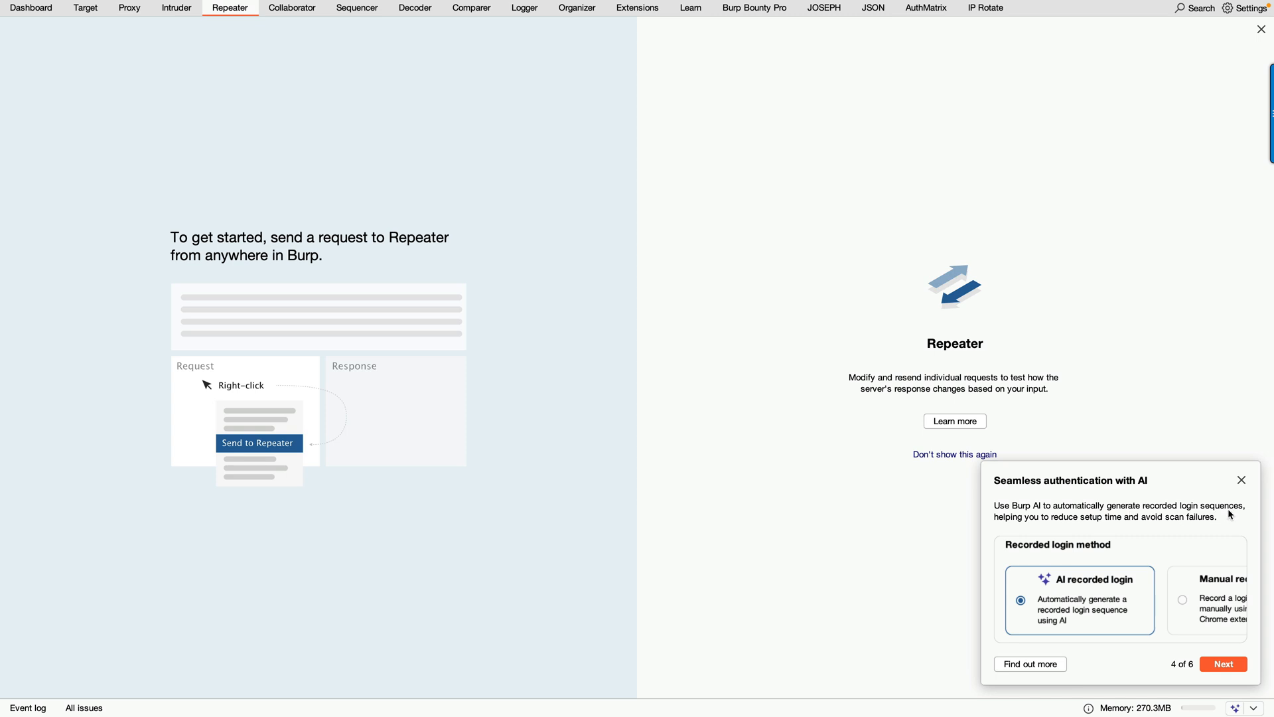
{"action": "mouse_move", "coordinate": [1069, 525]}
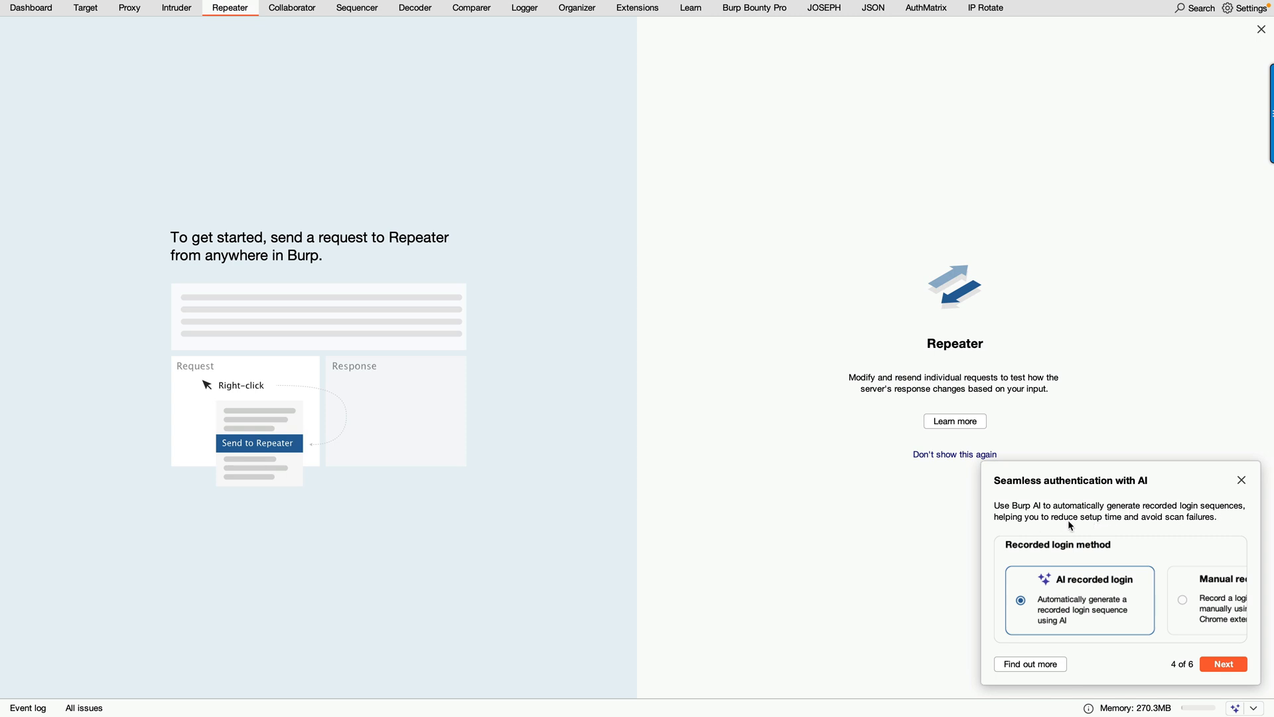
{"action": "mouse_move", "coordinate": [1200, 528]}
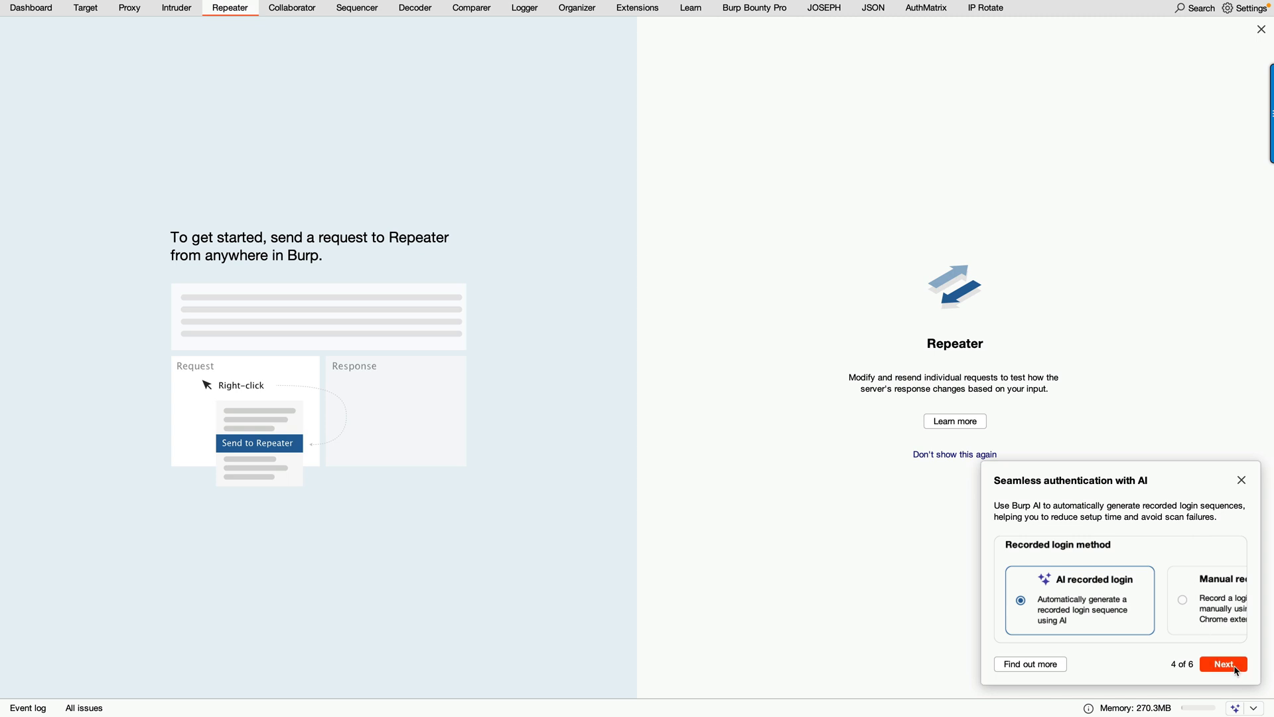
Advance the Burp AI tour to card 5, 'Validate BAC issues with AI-driven accuracy'
{"action": "left_click", "coordinate": [1228, 663]}
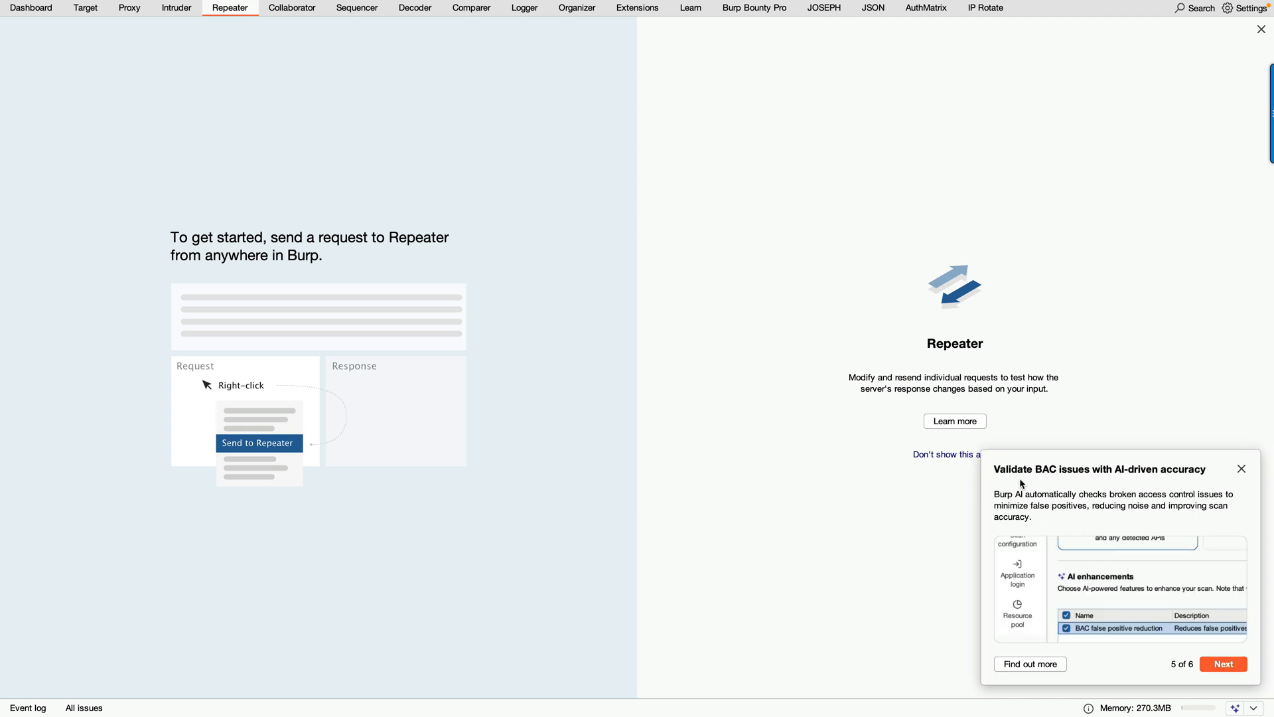
{"action": "mouse_move", "coordinate": [1119, 482]}
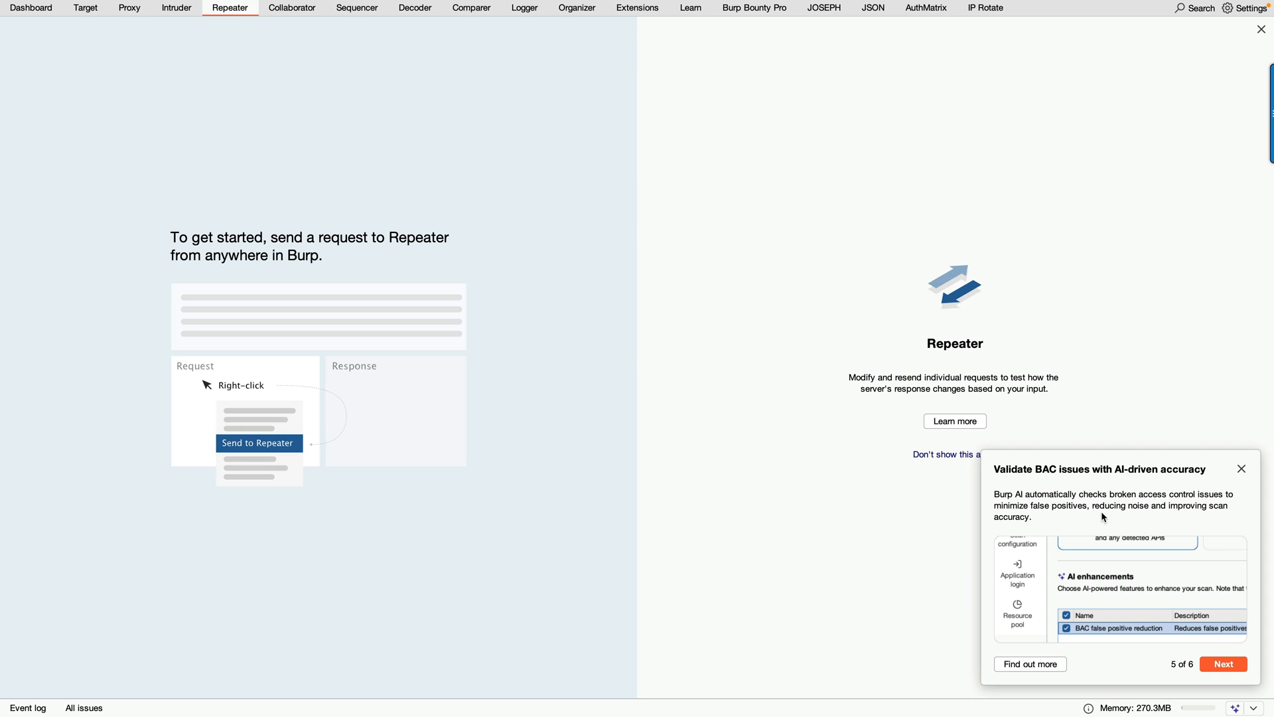
{"action": "mouse_move", "coordinate": [1042, 531]}
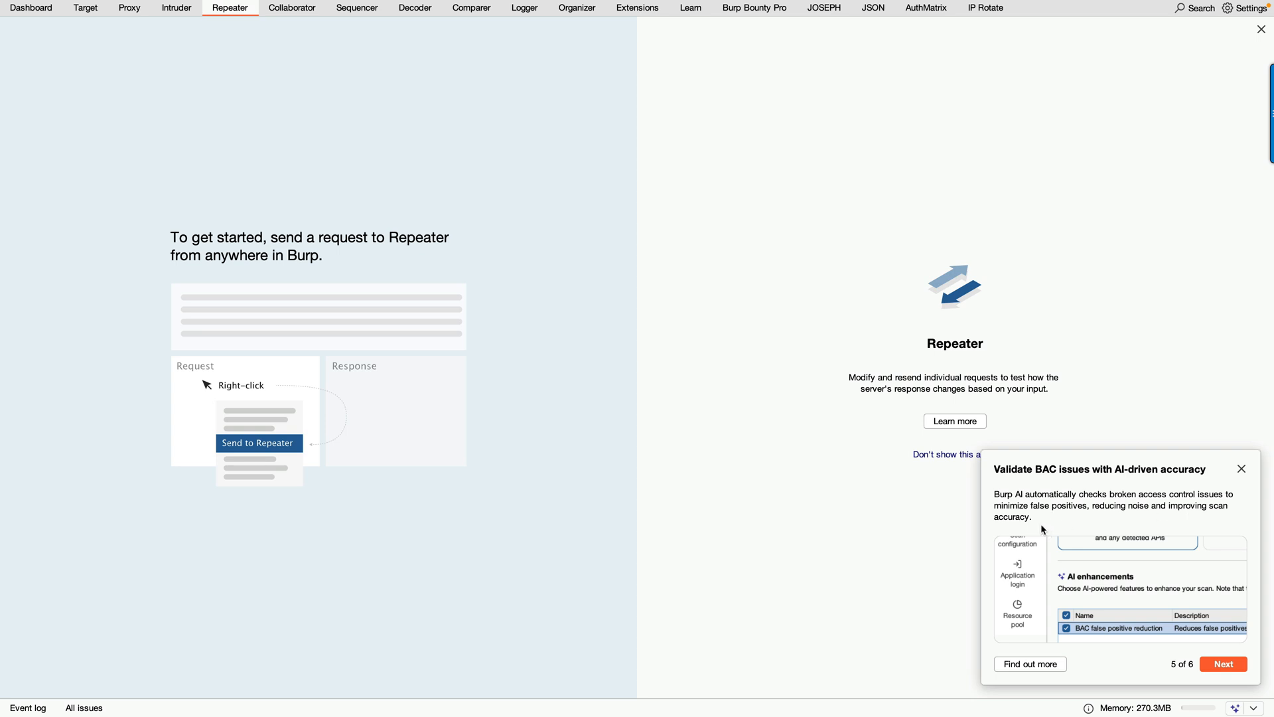
Advance the Burp AI tour to its final card 6, 'Build AI-powered extensions'
{"action": "left_click", "coordinate": [1229, 663]}
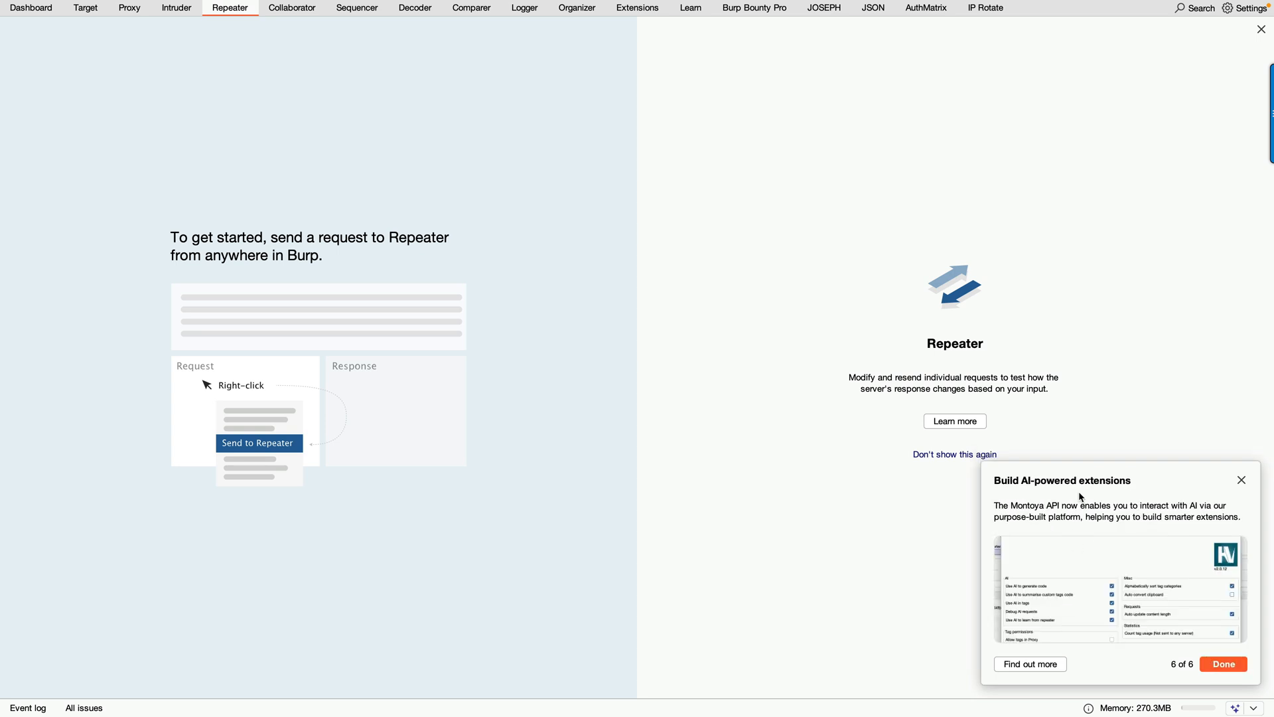
{"action": "mouse_move", "coordinate": [1056, 541]}
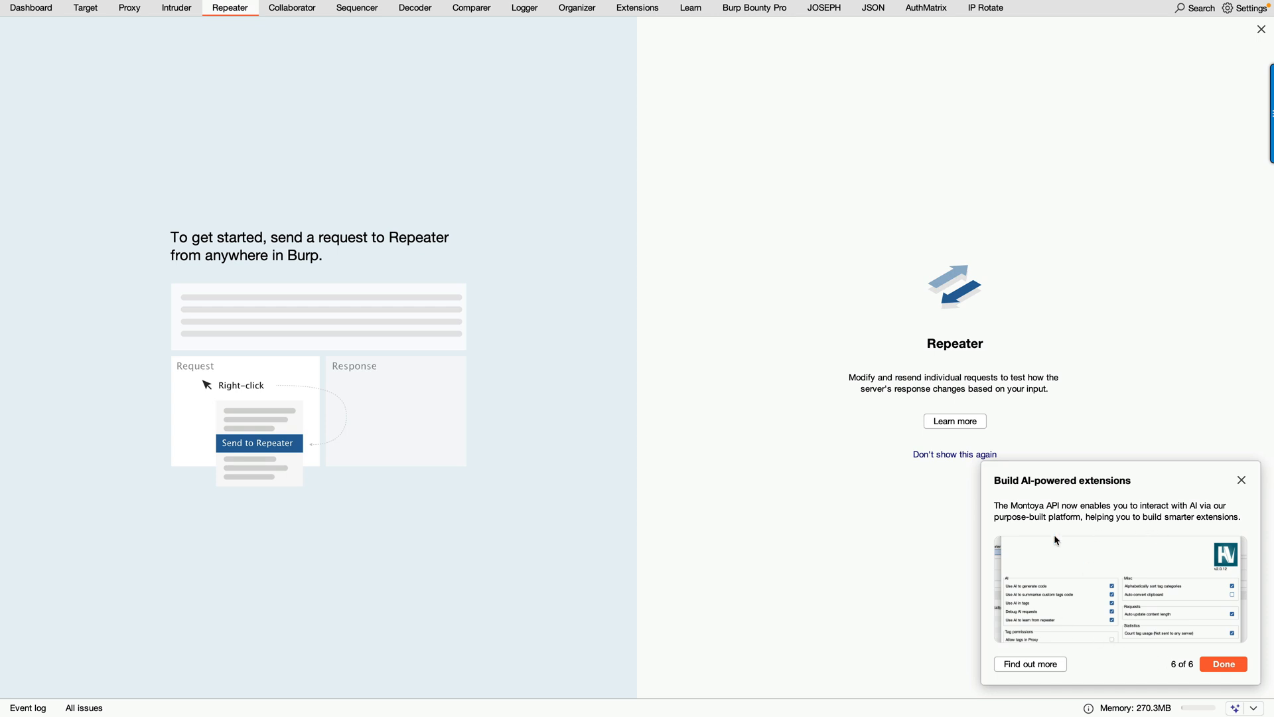
{"action": "mouse_move", "coordinate": [1029, 513]}
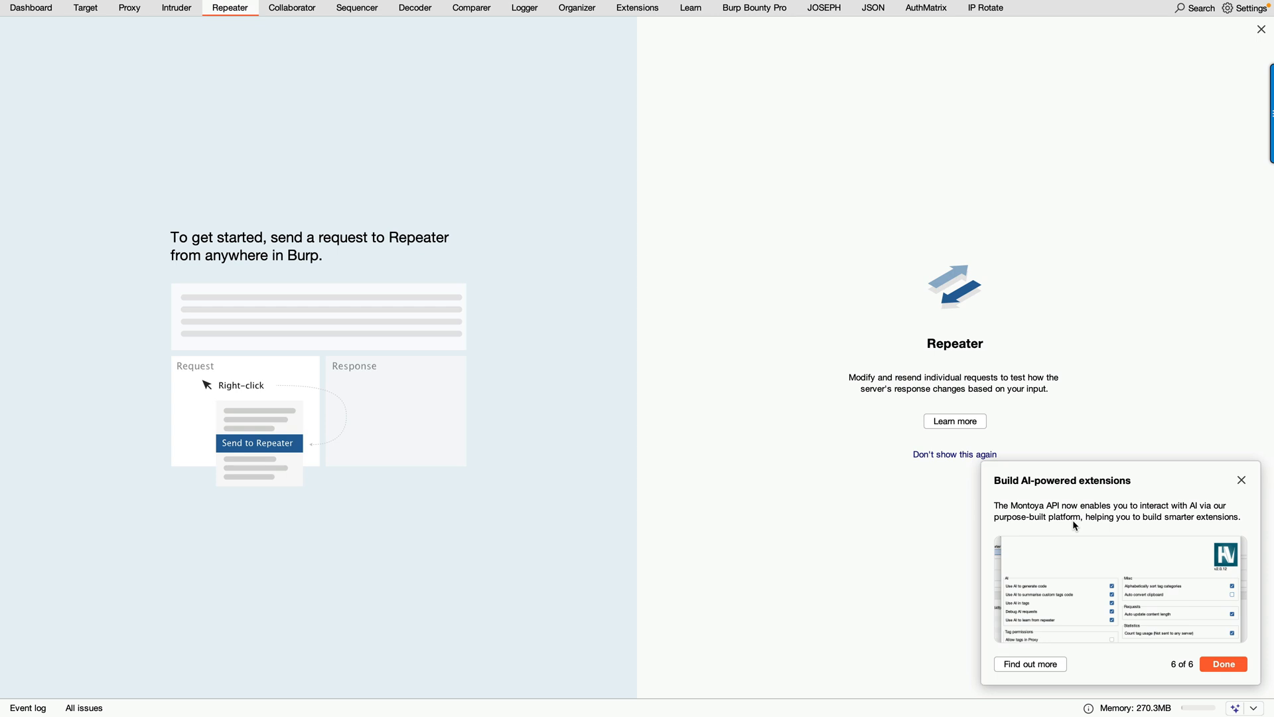
{"action": "mouse_move", "coordinate": [806, 85]}
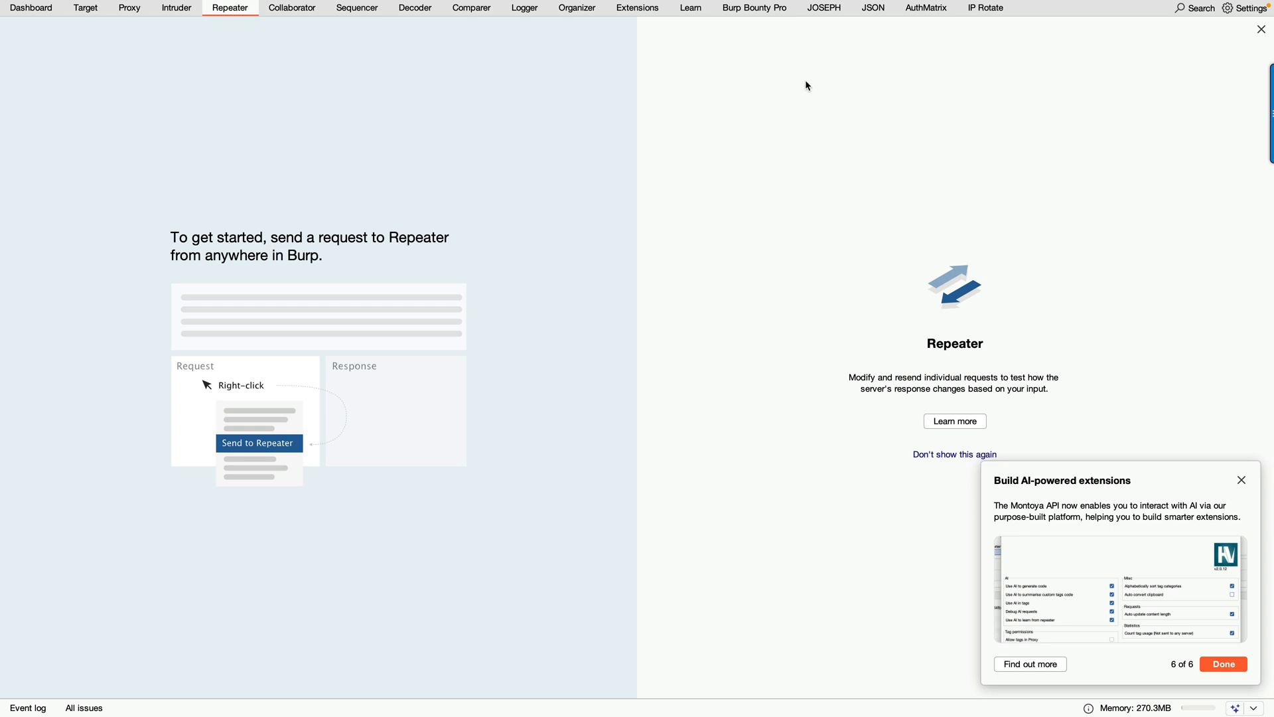
Show the Extensions tab's installed extensions list and dismiss the Burp AI tour with Done
{"action": "left_click", "coordinate": [637, 6]}
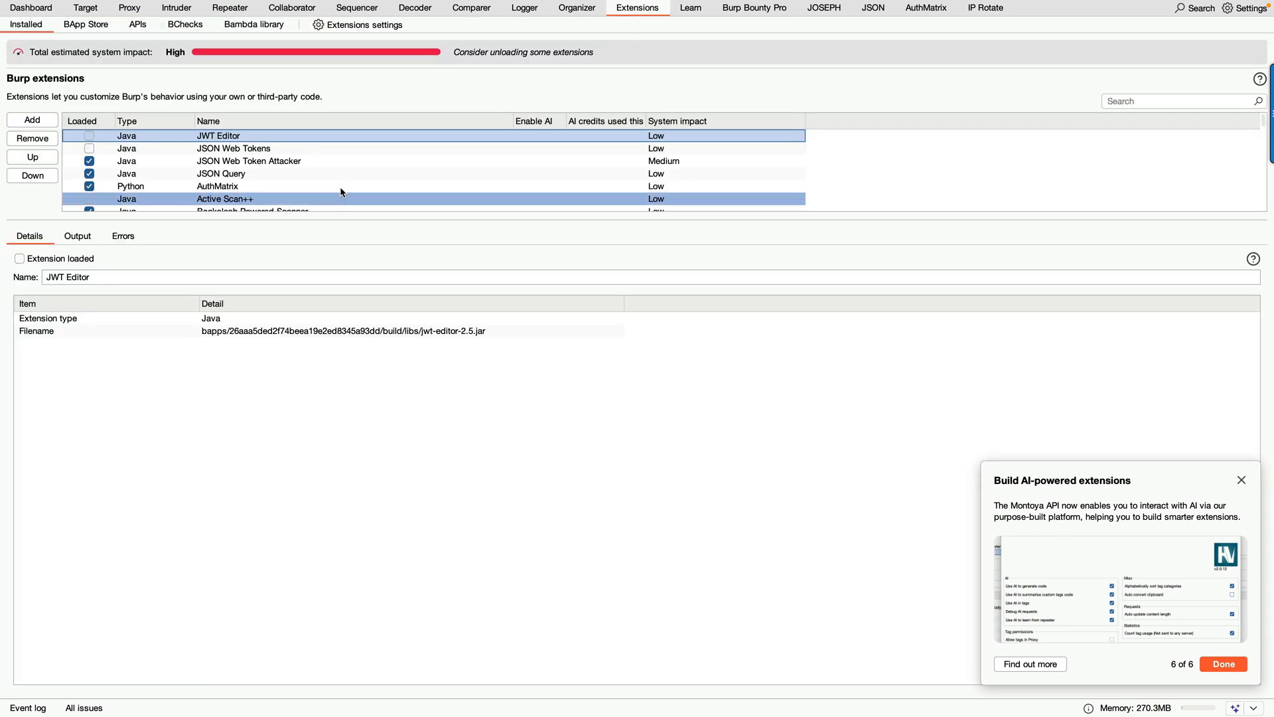
{"action": "scroll", "scroll_direction": "down", "scroll_amount": 3}
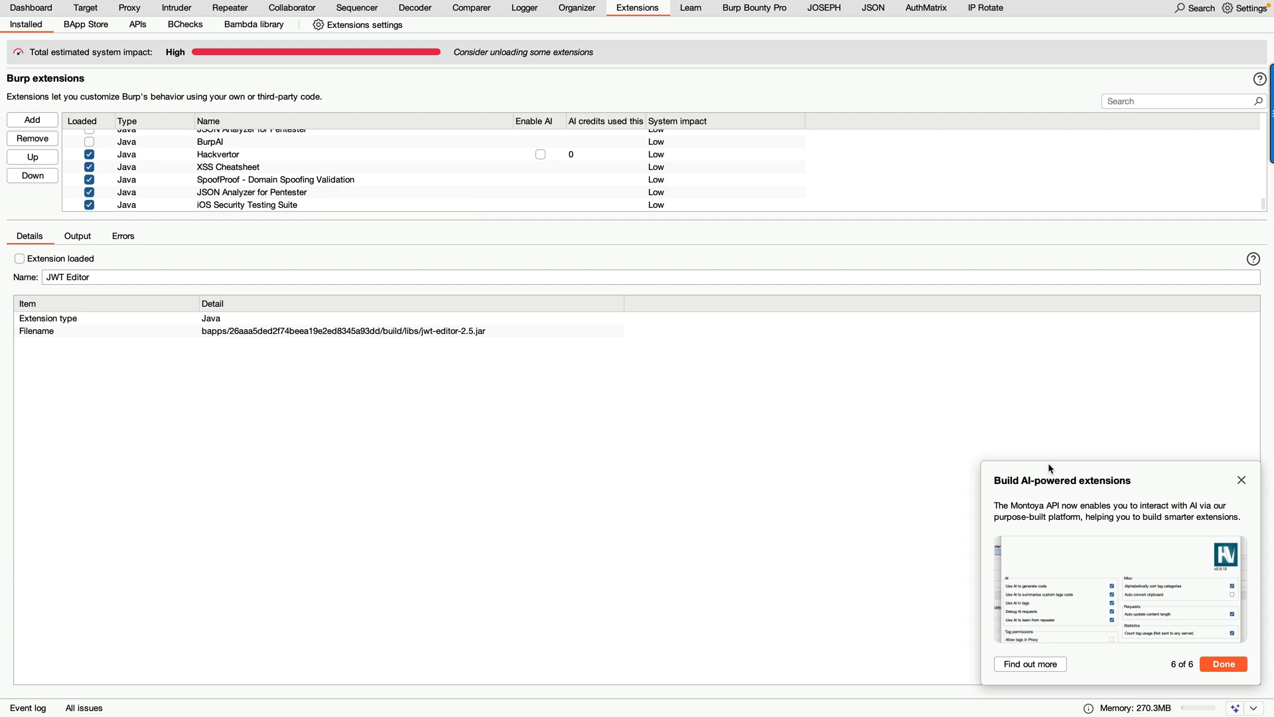
{"action": "mouse_move", "coordinate": [1179, 625]}
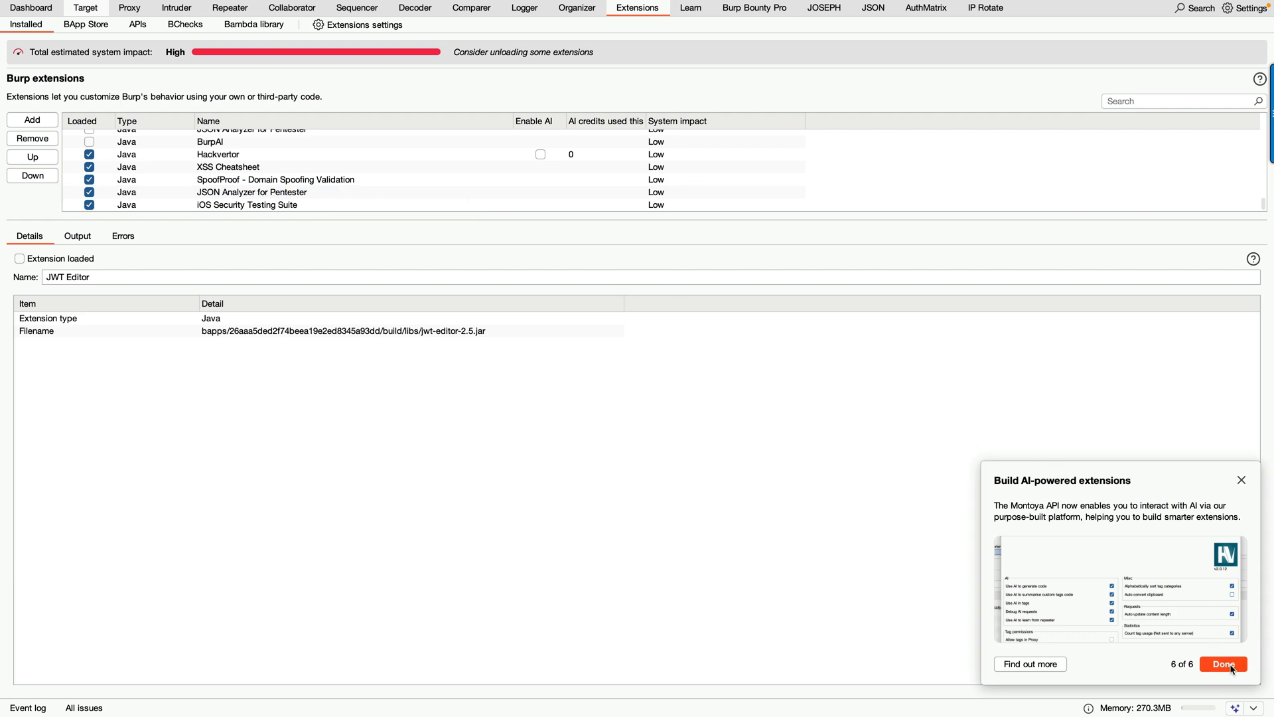
{"action": "left_click", "coordinate": [1224, 664]}
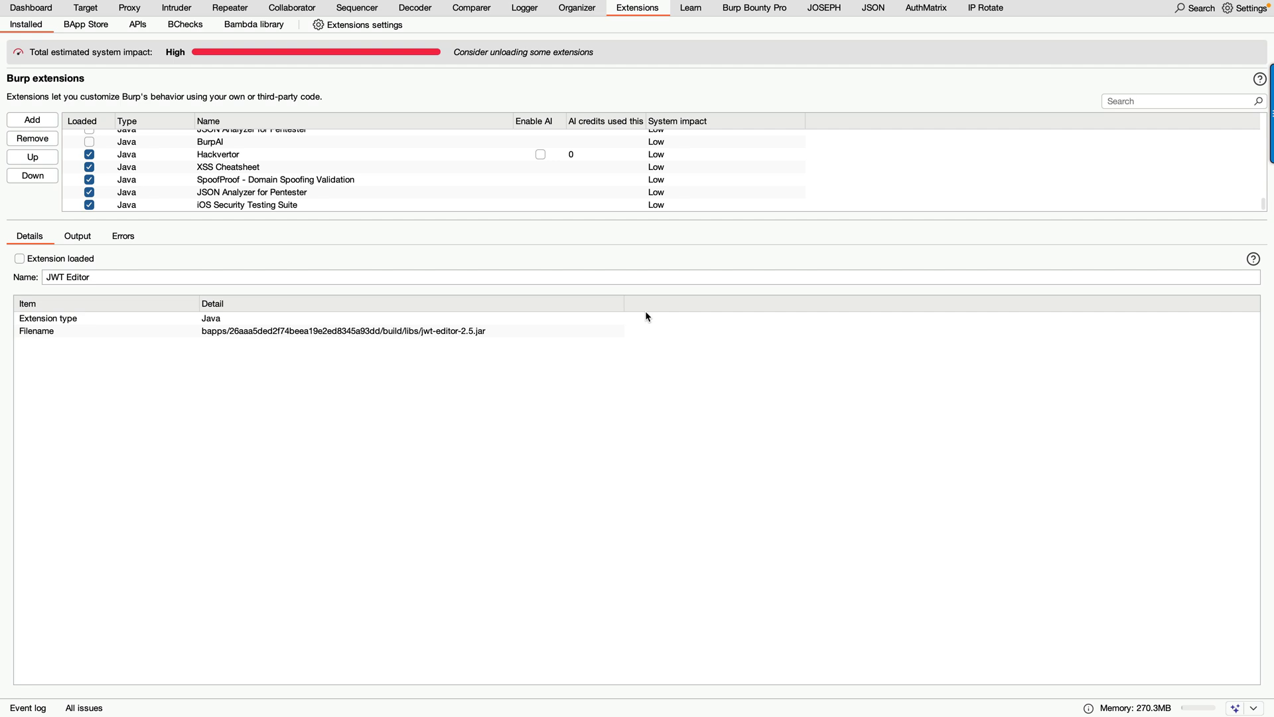
{"action": "mouse_move", "coordinate": [601, 270]}
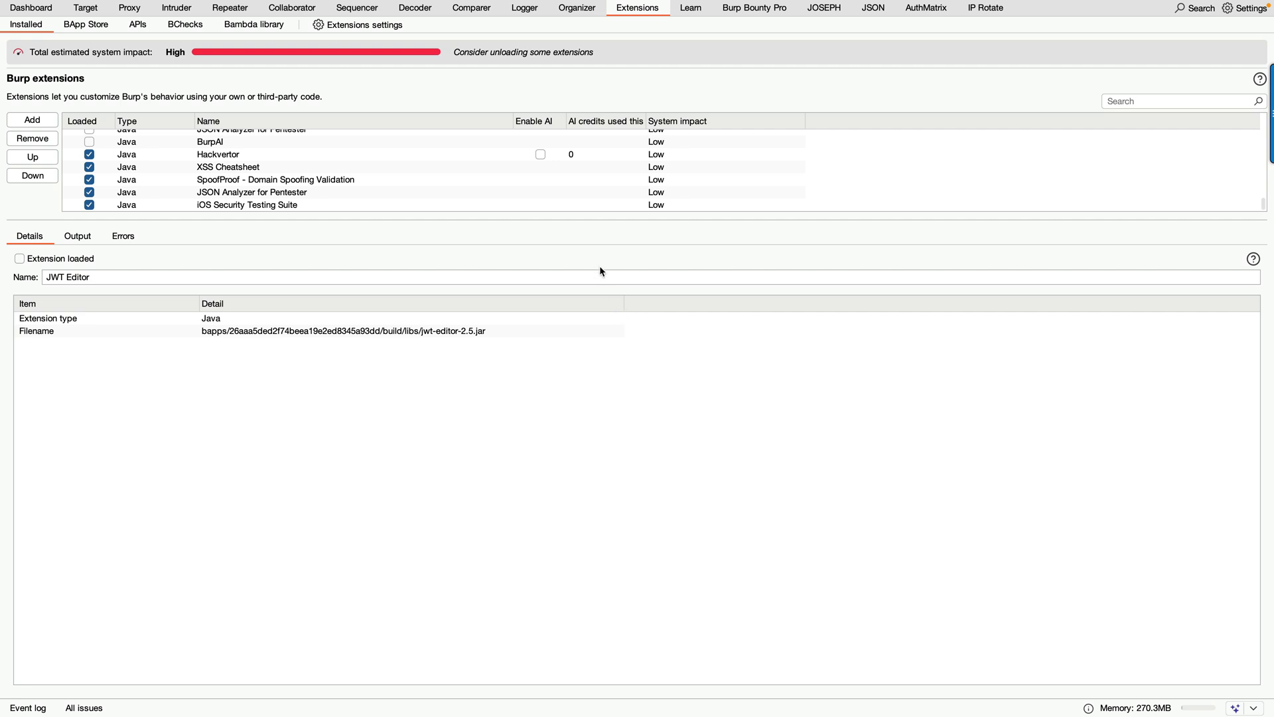